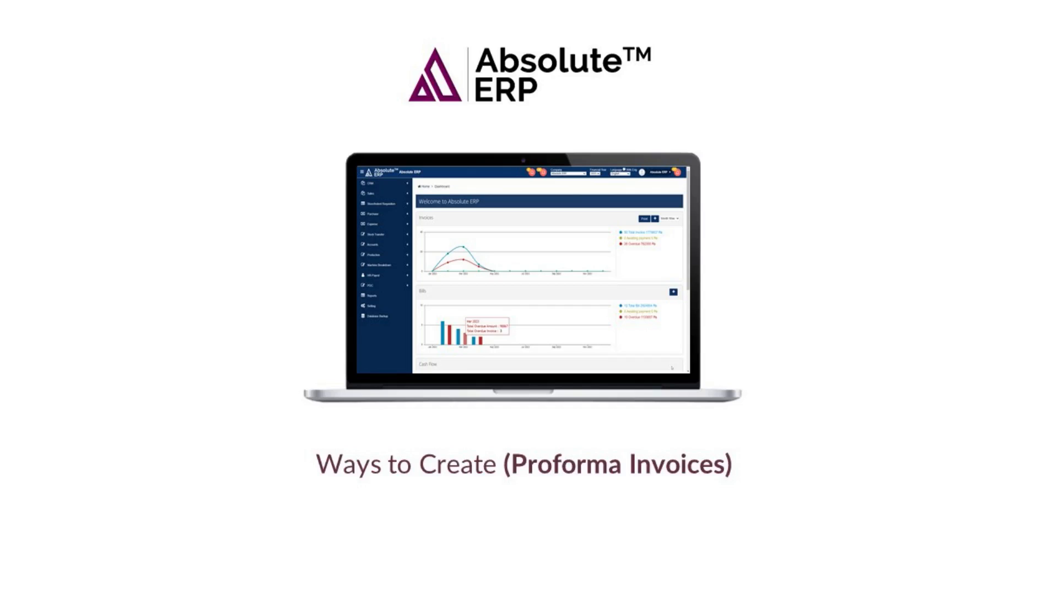
# Dismiss the intro so the dashboard with invoices, bills and cash flow charts loads.
pyautogui.click(13, 12)
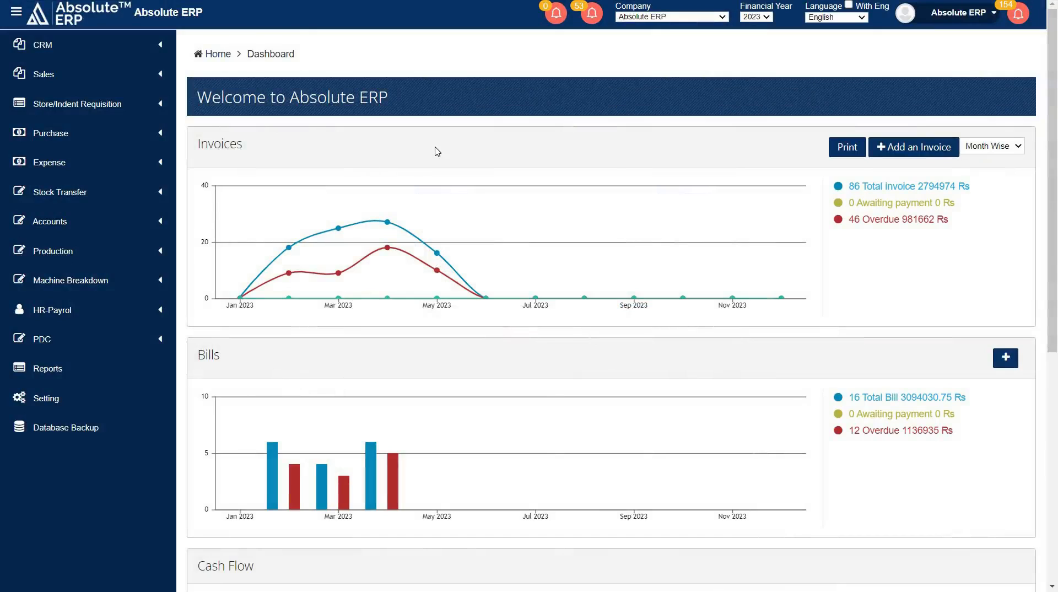
# Go to Sales > Proforma Invoices to reach the Manage Proforma Invoices list.
pyautogui.click(43, 74)
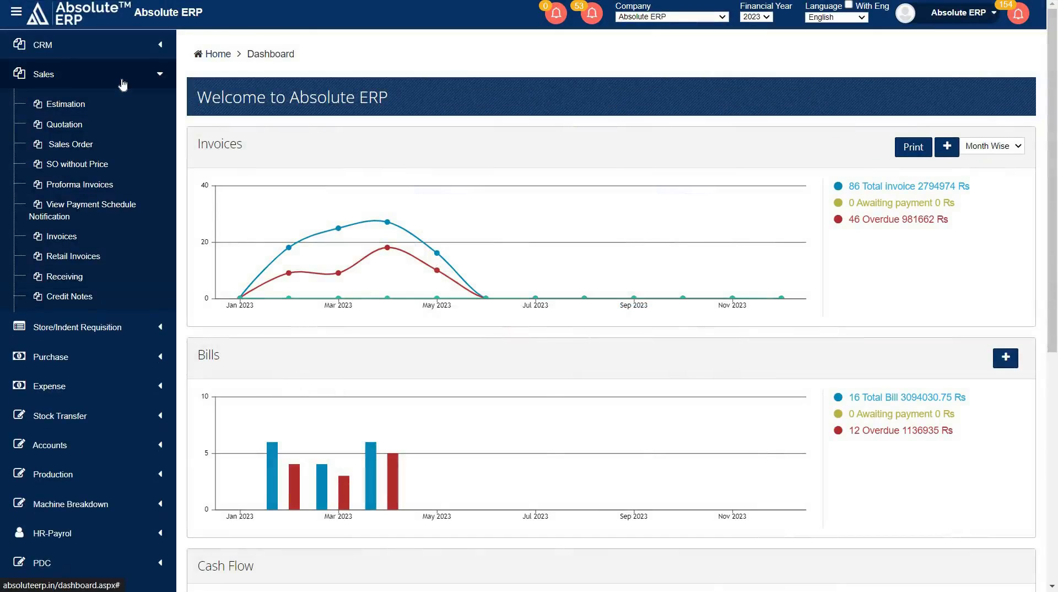
pyautogui.moveTo(128, 135)
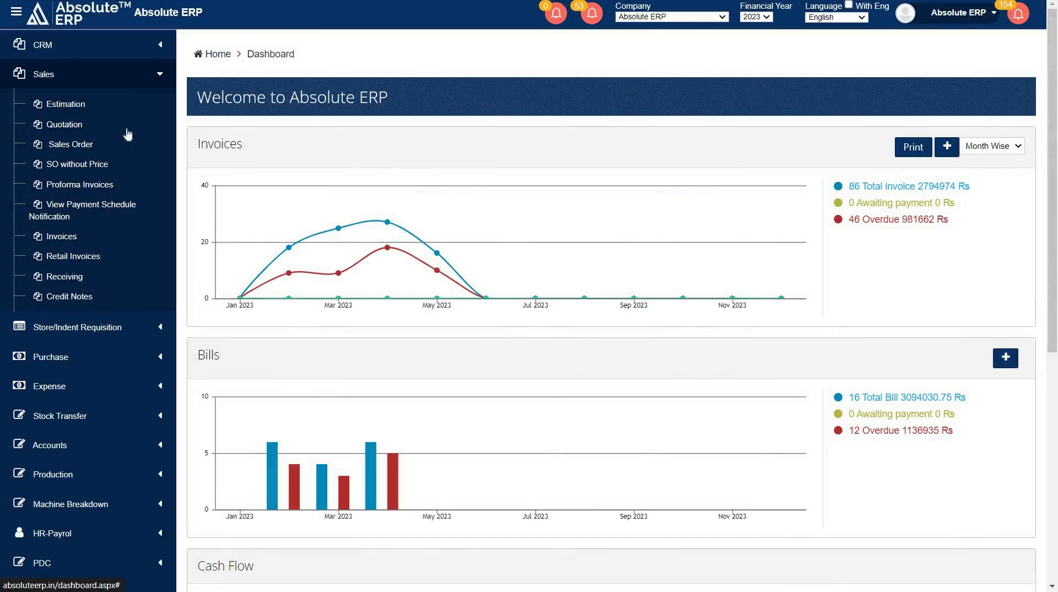
pyautogui.click(80, 185)
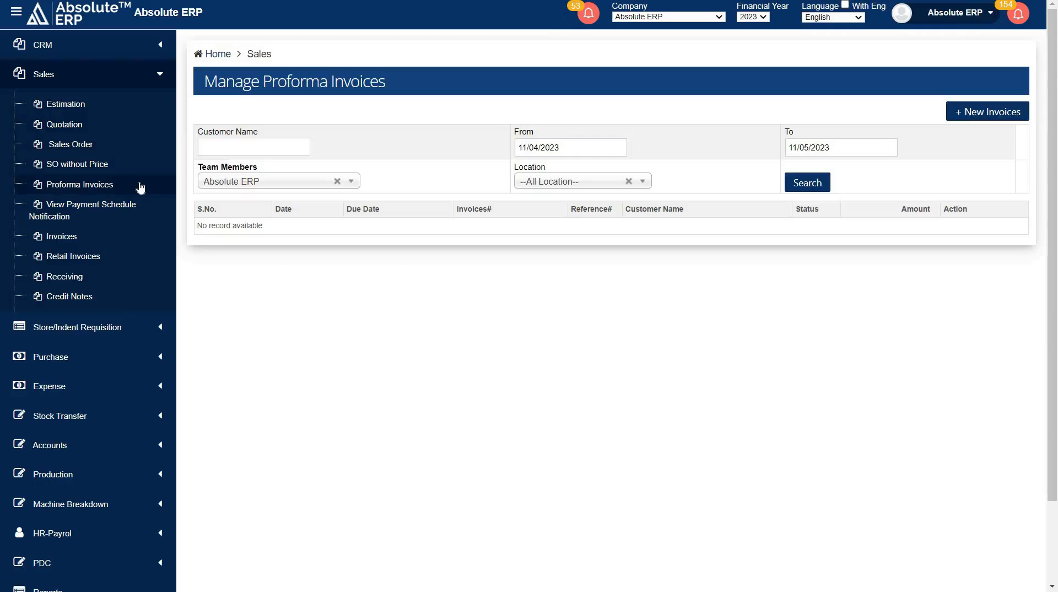
pyautogui.moveTo(143, 190)
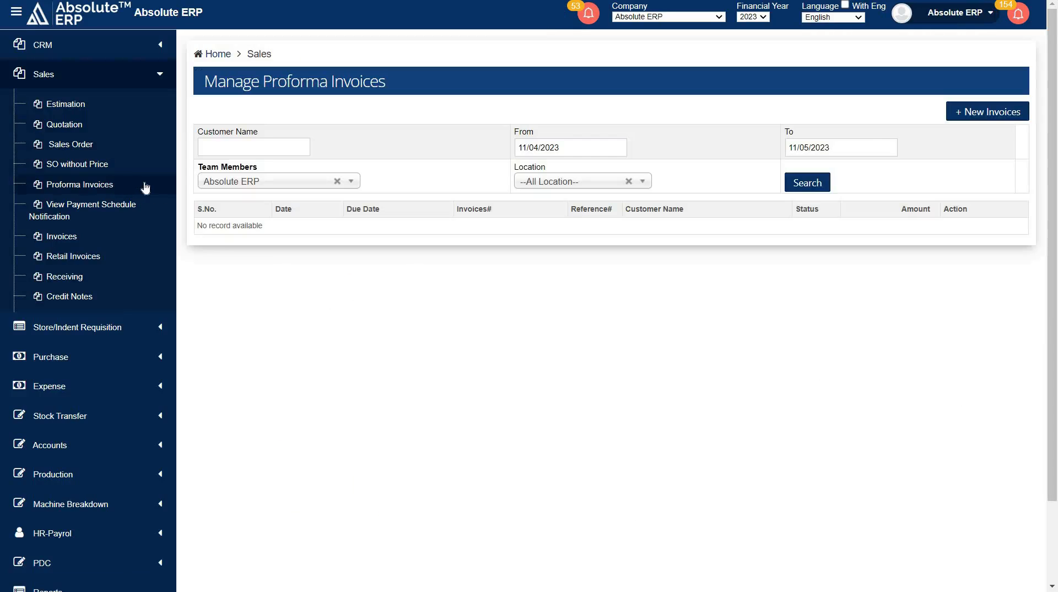
pyautogui.moveTo(941, 184)
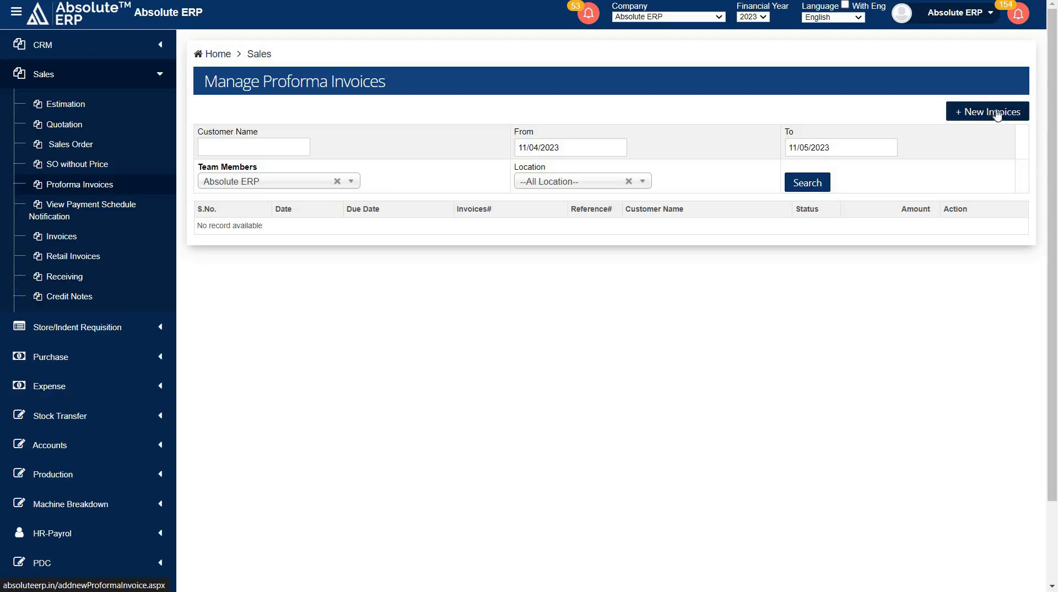
pyautogui.moveTo(982, 115)
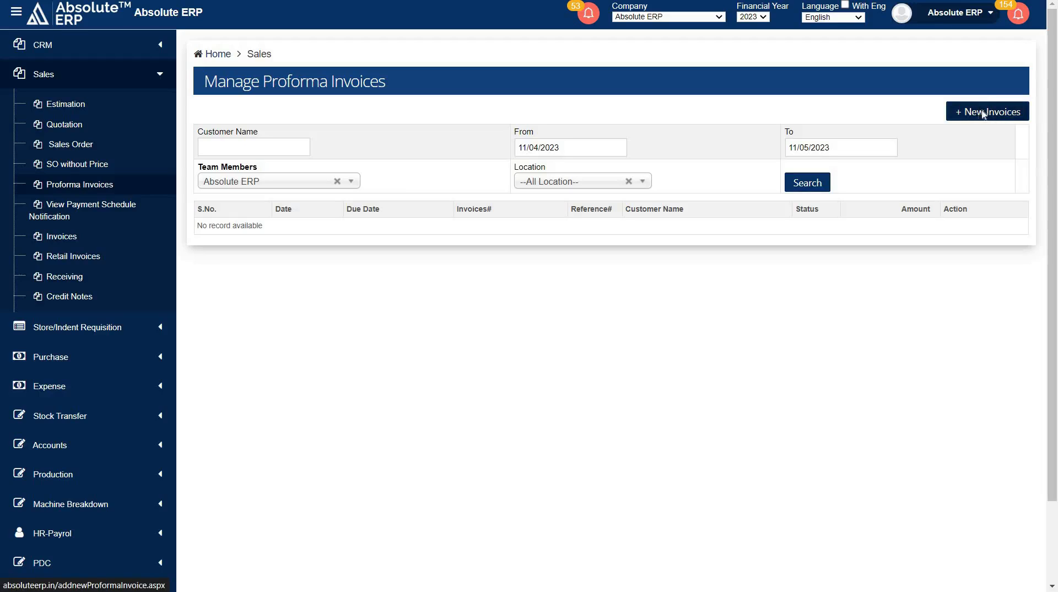
# Start a new proforma invoice at Head Office, Sales ledger, customer Absolute General Trading Company.
pyautogui.click(987, 111)
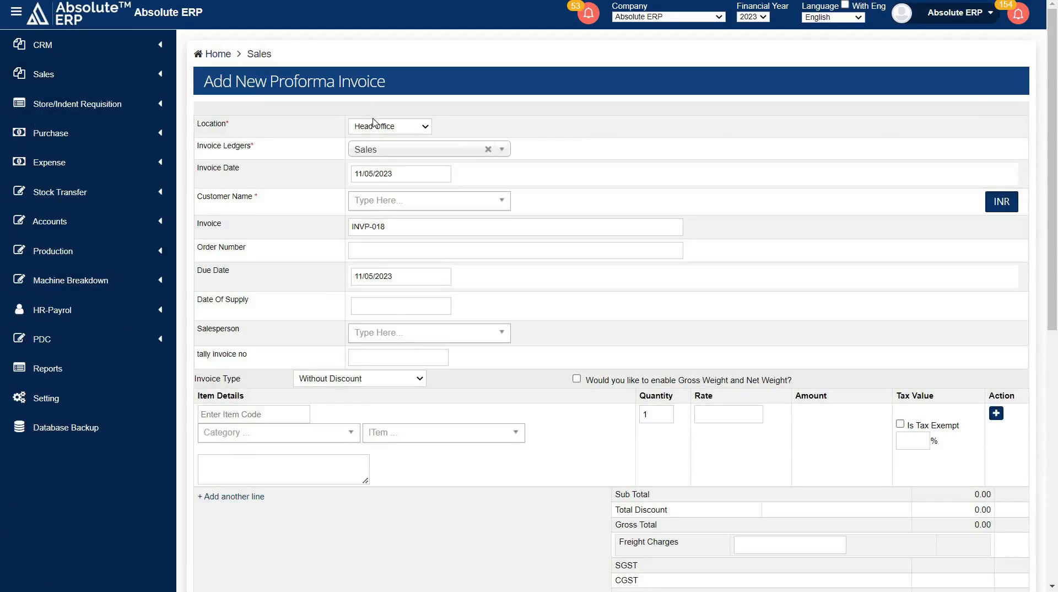
pyautogui.click(390, 127)
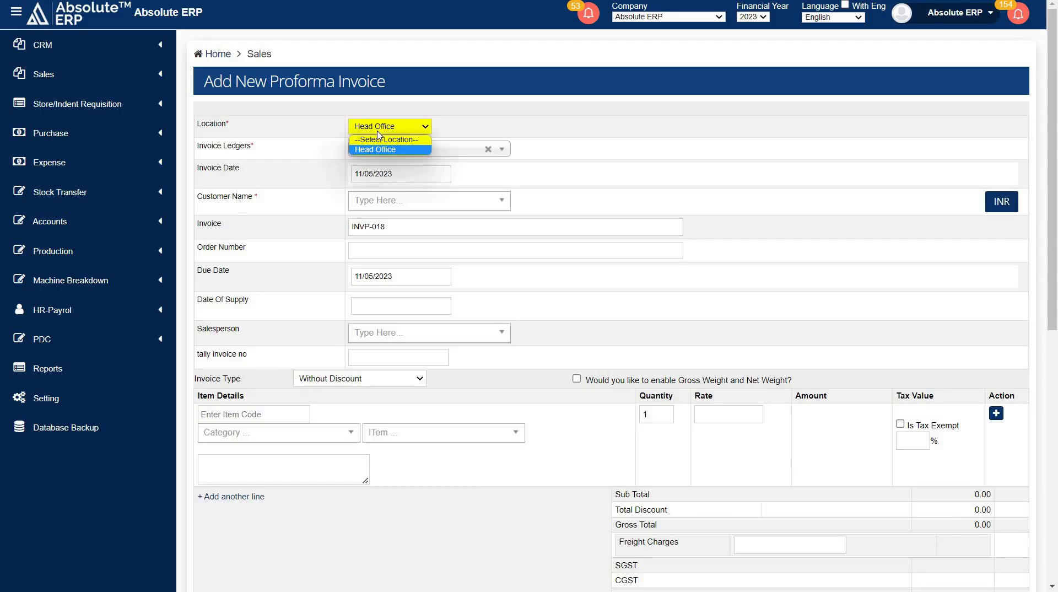
pyautogui.click(427, 150)
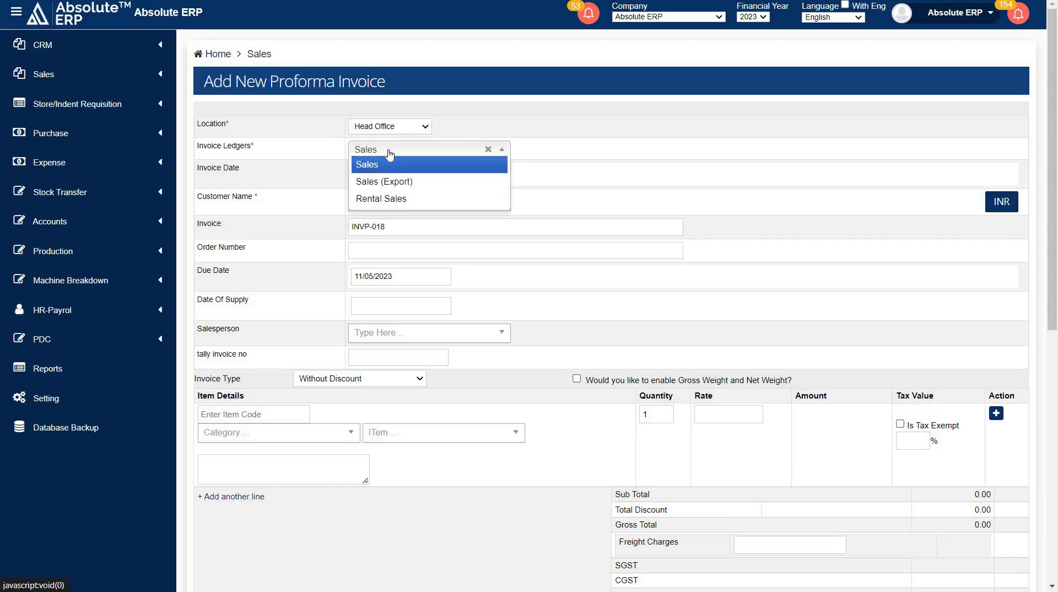
pyautogui.click(400, 173)
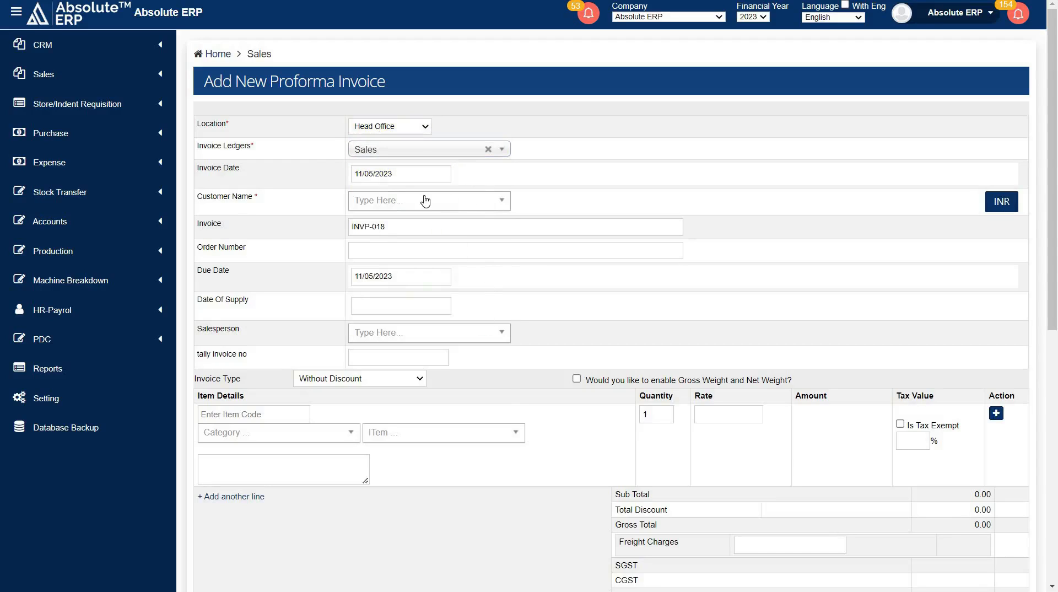
pyautogui.click(429, 201)
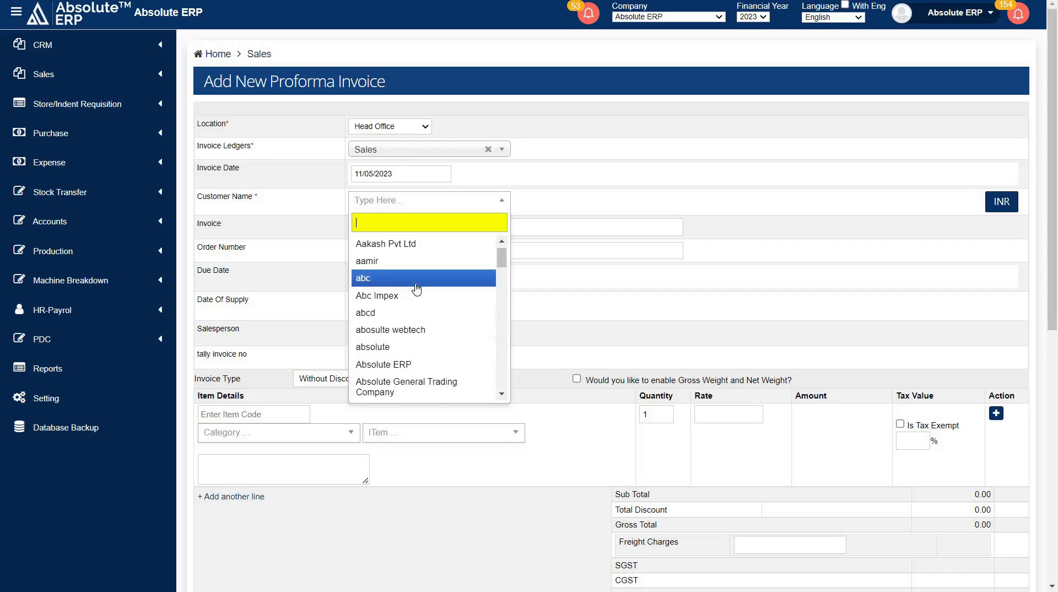
pyautogui.moveTo(426, 387)
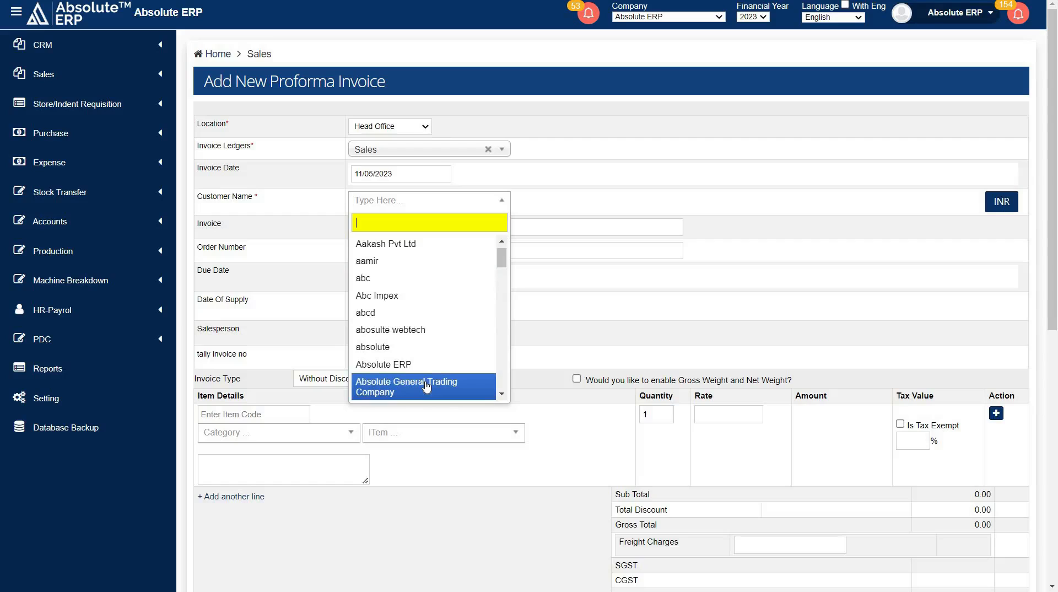
pyautogui.click(406, 387)
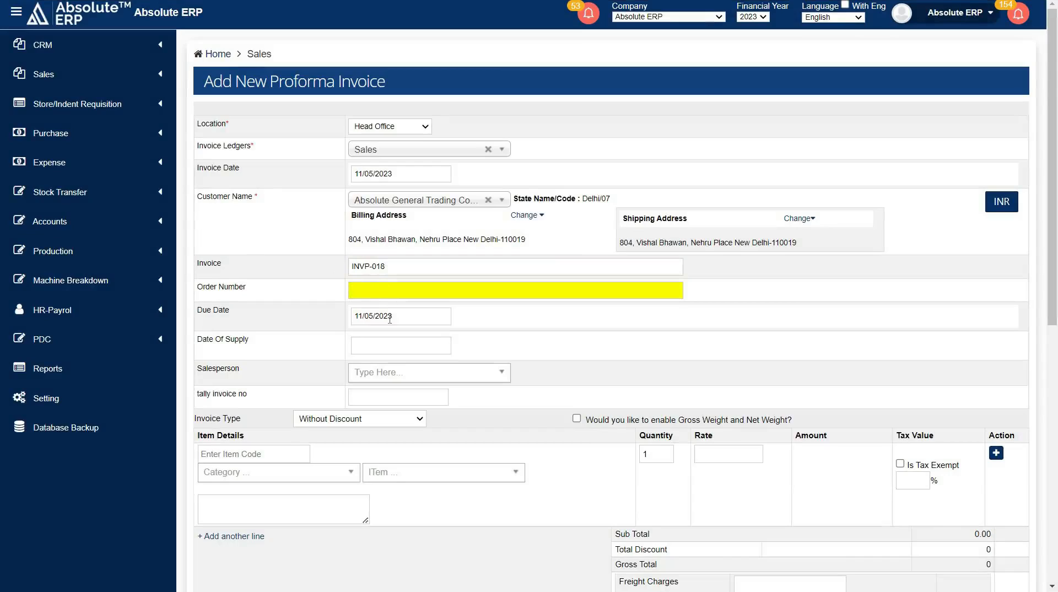
# Leave due and supply dates unset, keep Without Discount, and enable gross and net weight.
pyautogui.click(400, 316)
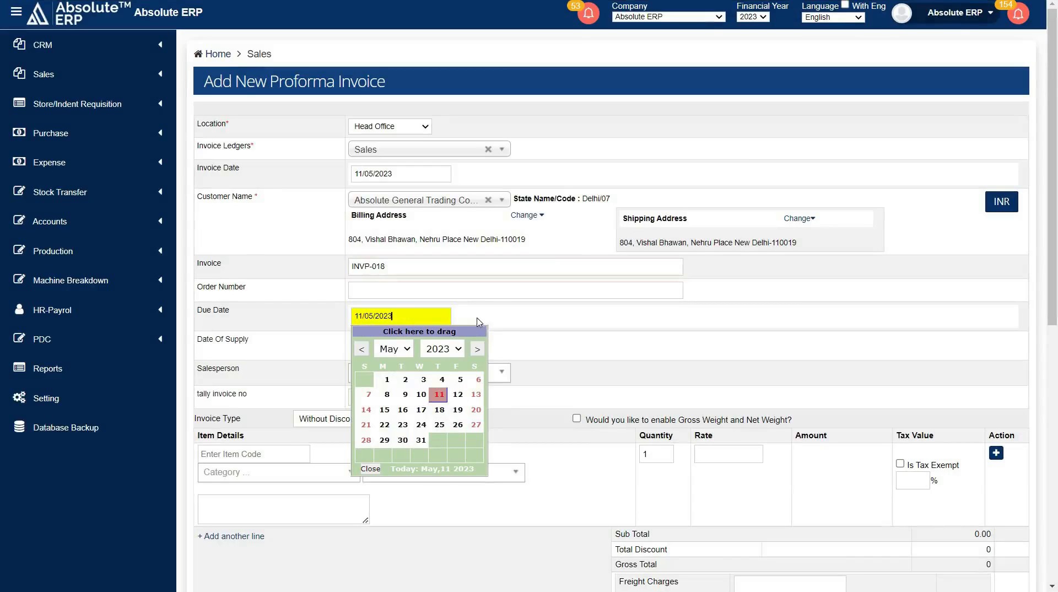
pyautogui.click(399, 345)
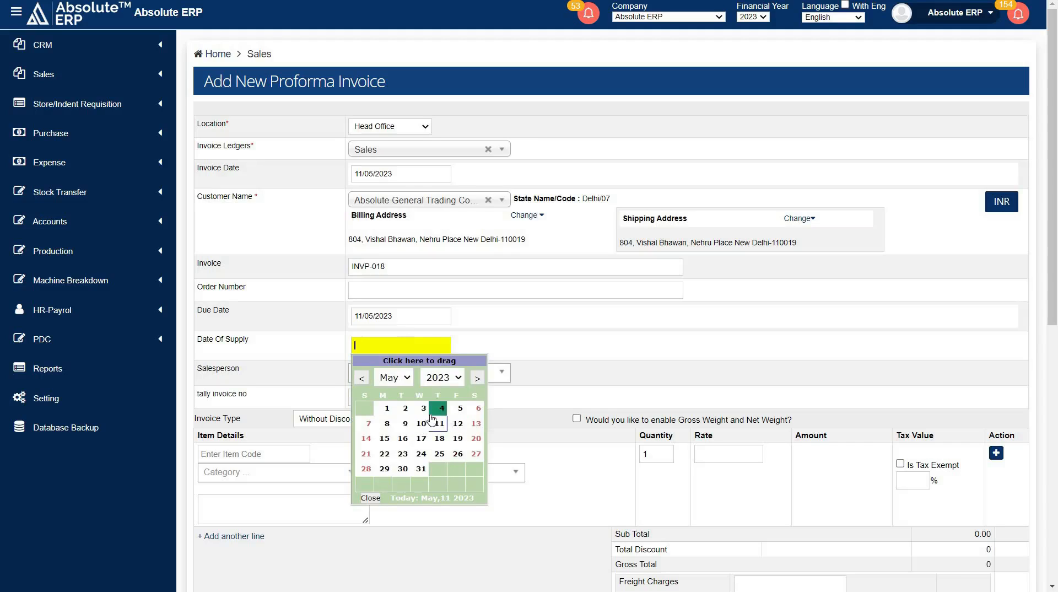
pyautogui.click(370, 498)
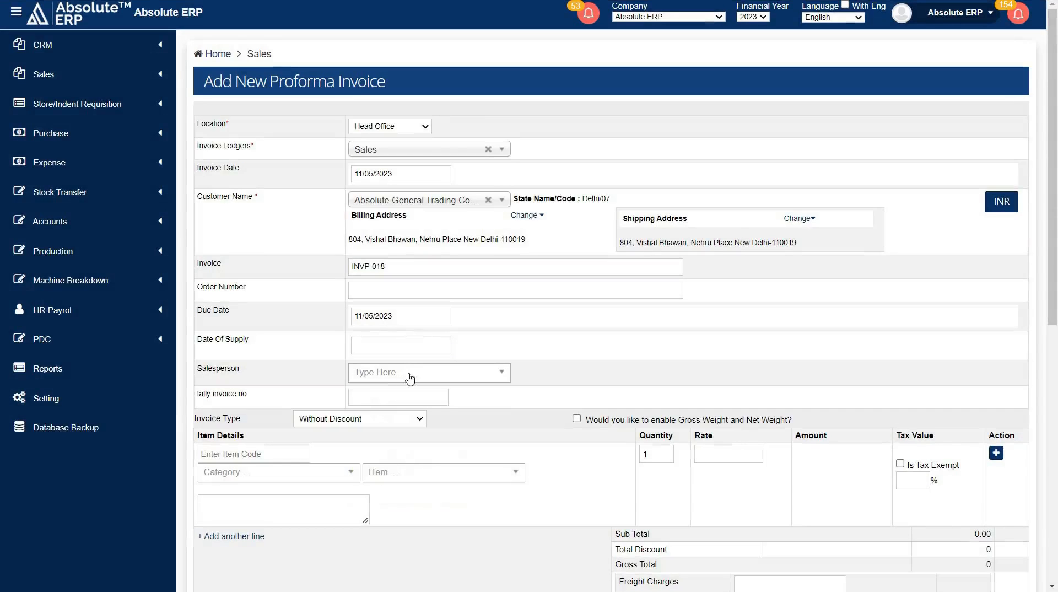
pyautogui.scroll(-3)
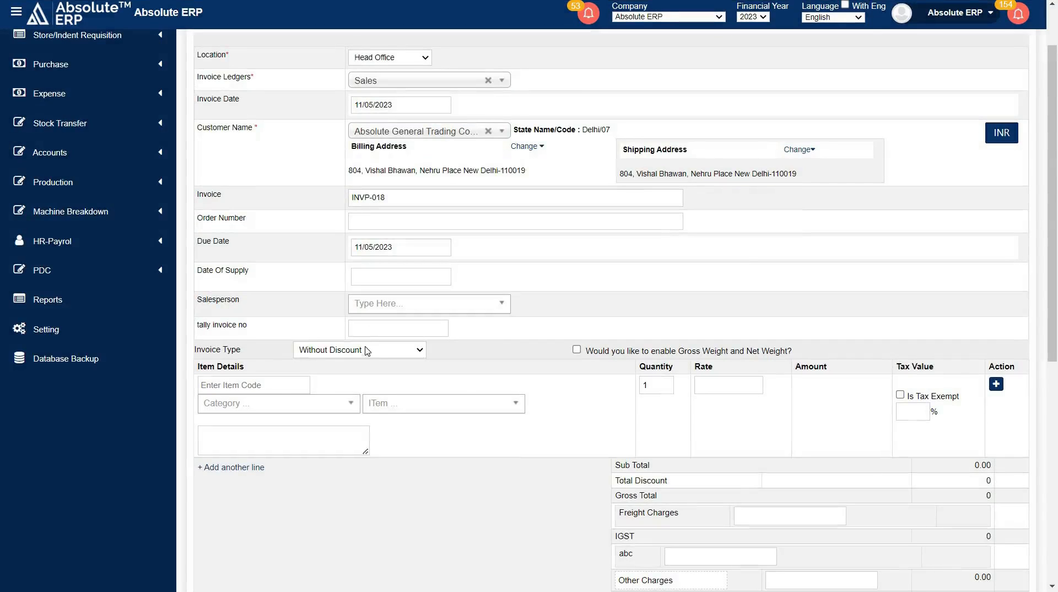
pyautogui.click(359, 349)
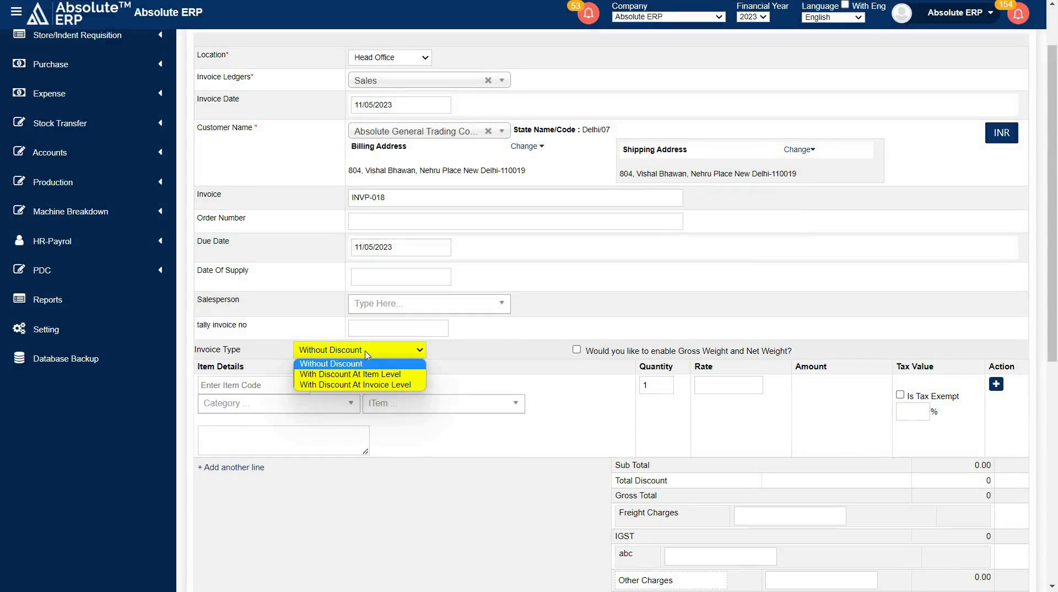
pyautogui.moveTo(373, 384)
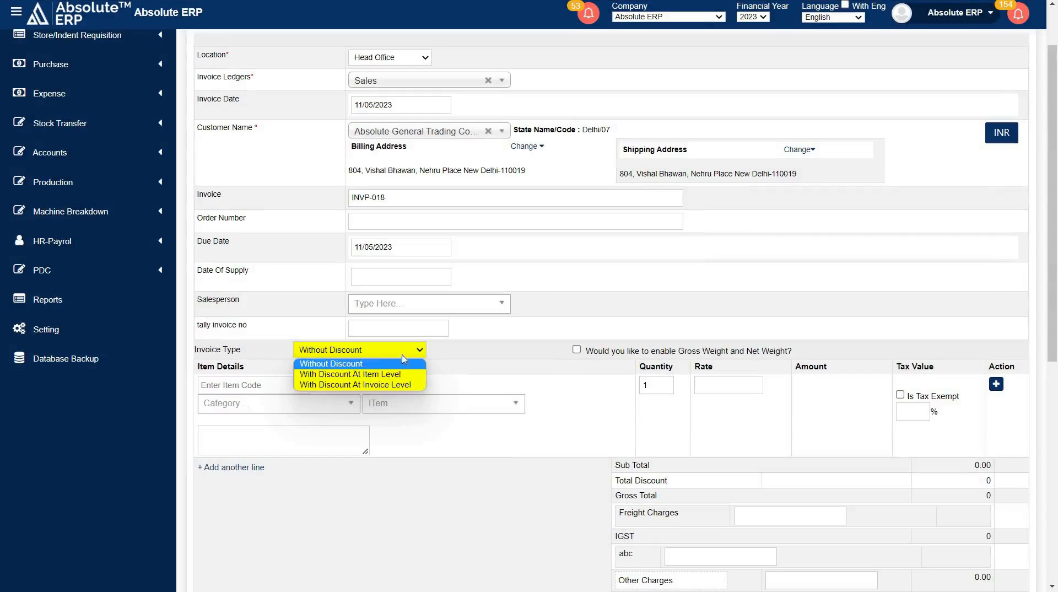
pyautogui.click(575, 349)
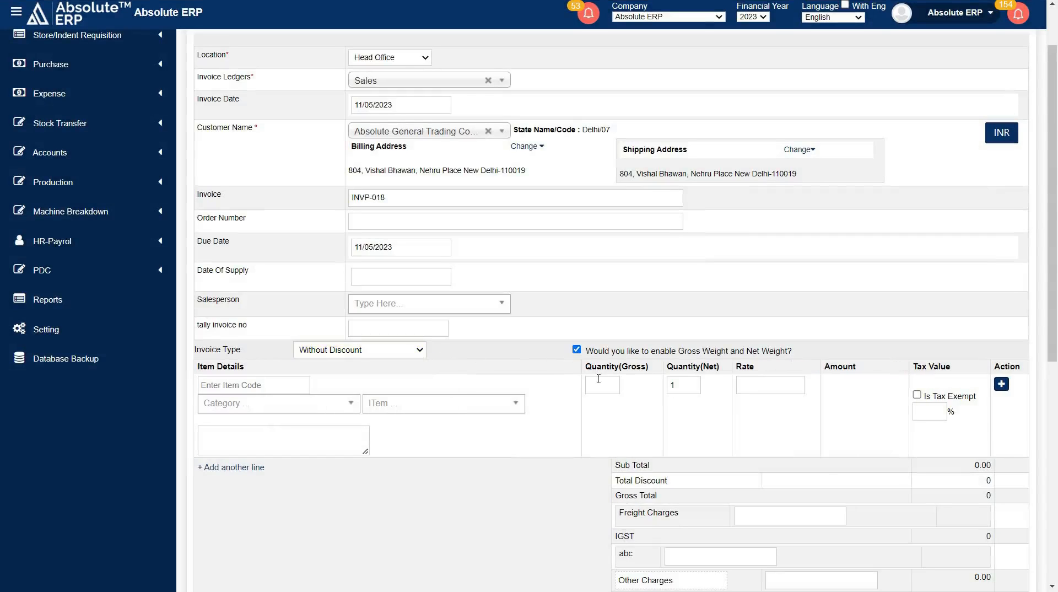
# Turn gross/net weight off again and review the CAD 5 Cable line, 100 meters at 500, total 59,000.
pyautogui.click(576, 350)
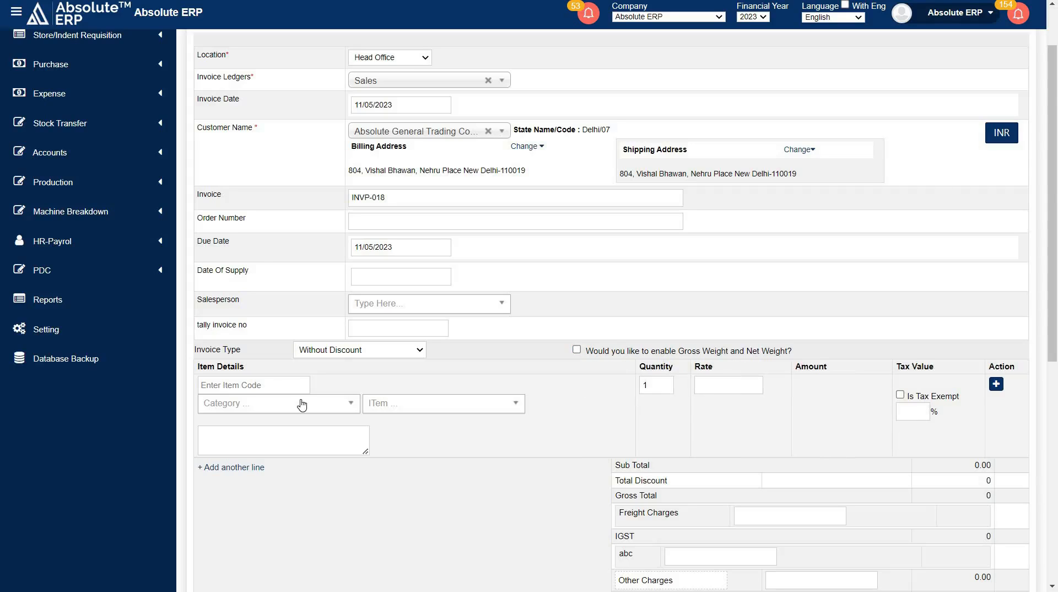
pyautogui.click(279, 404)
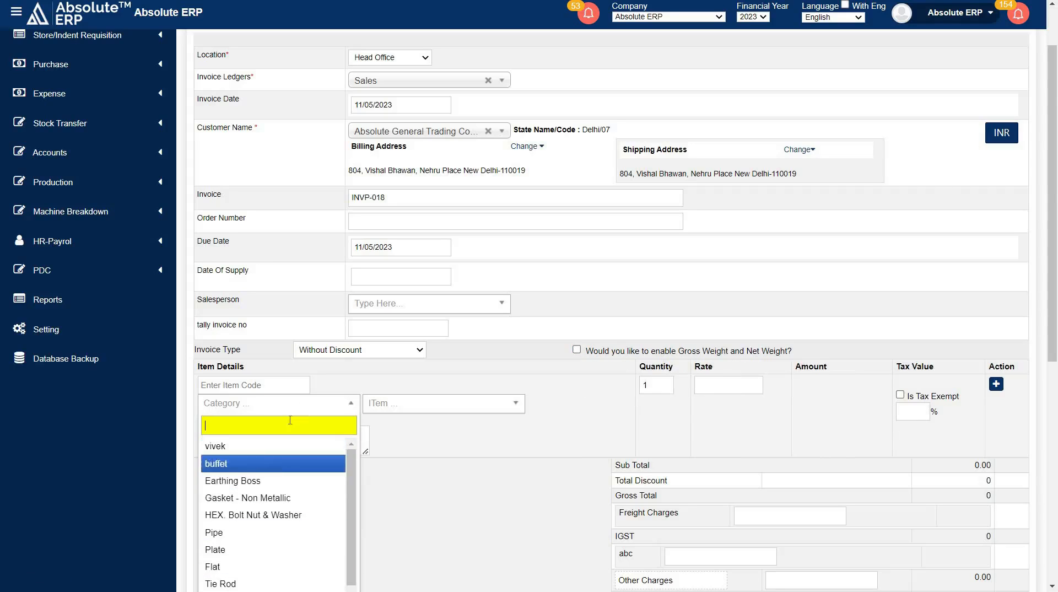
pyautogui.click(443, 403)
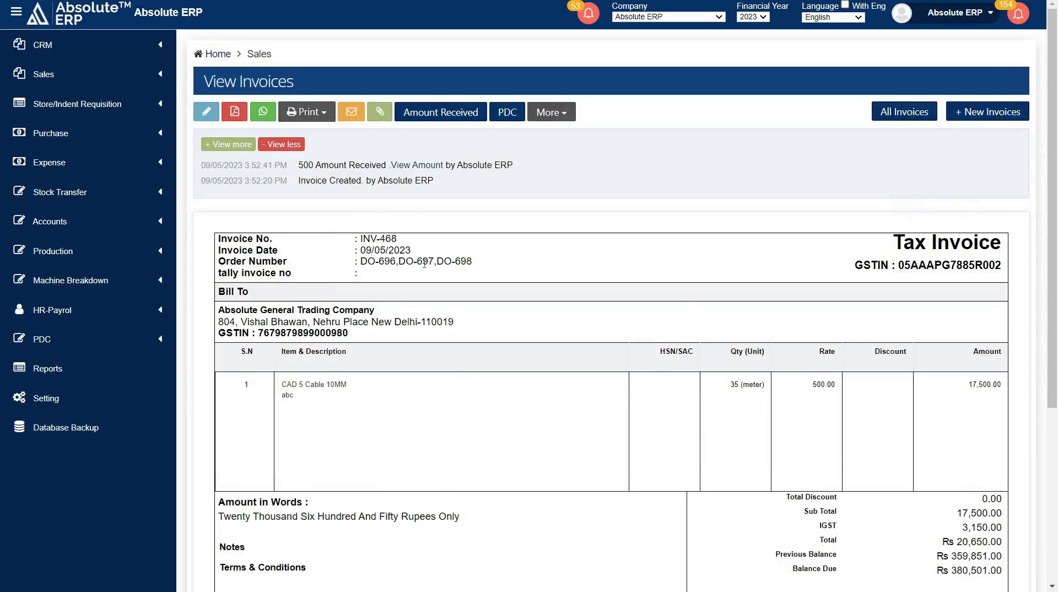
pyautogui.click(205, 111)
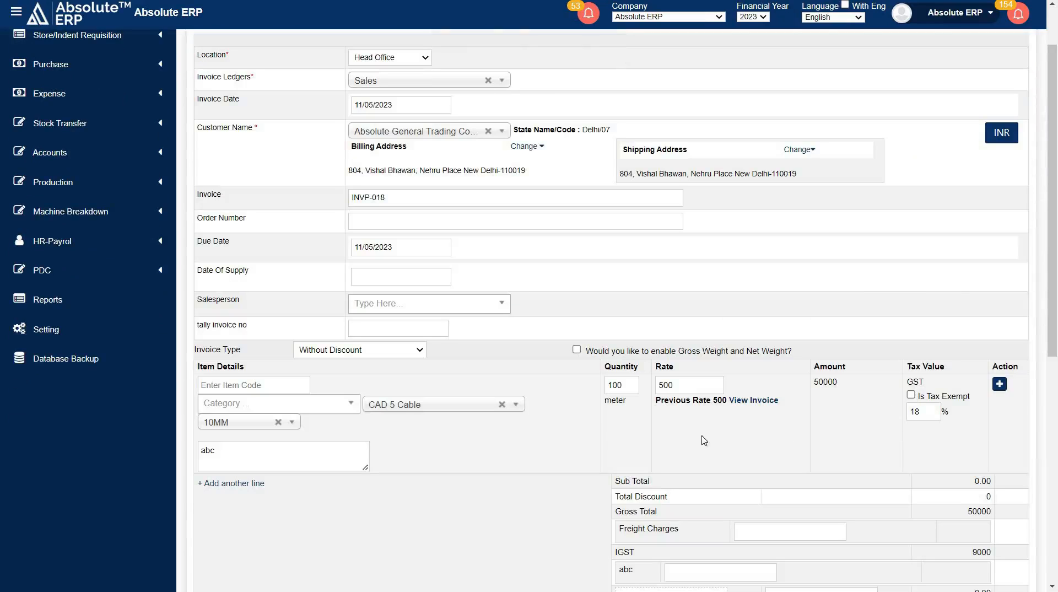
pyautogui.scroll(-3)
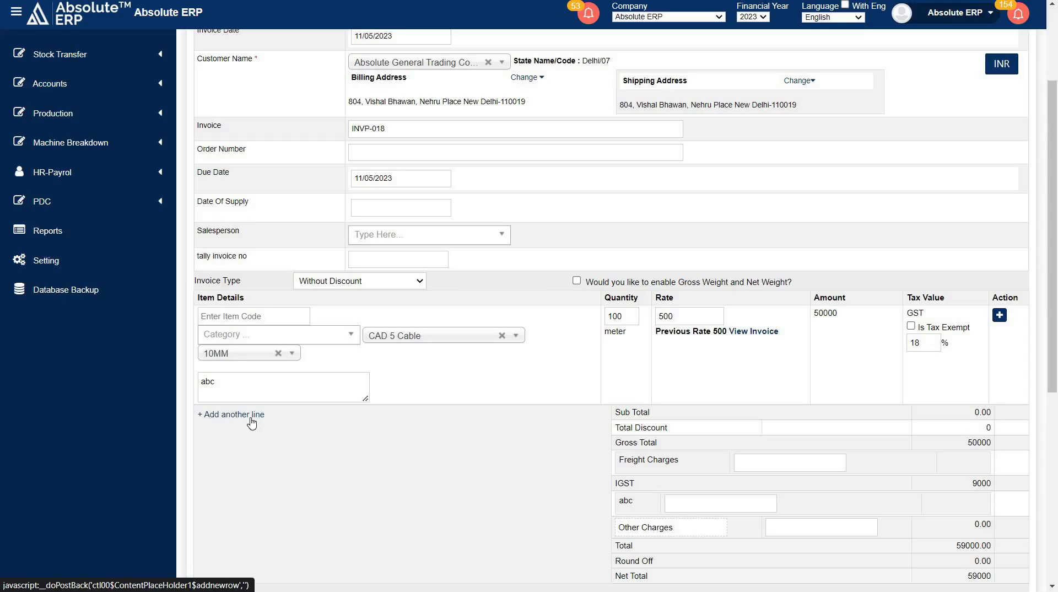
pyautogui.moveTo(782, 428)
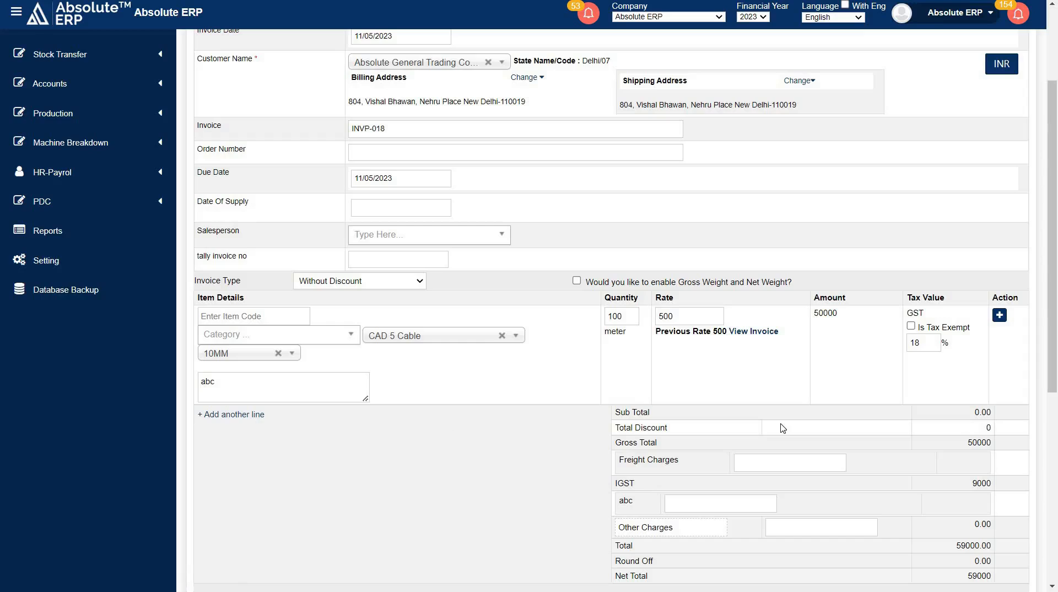
pyautogui.scroll(-3)
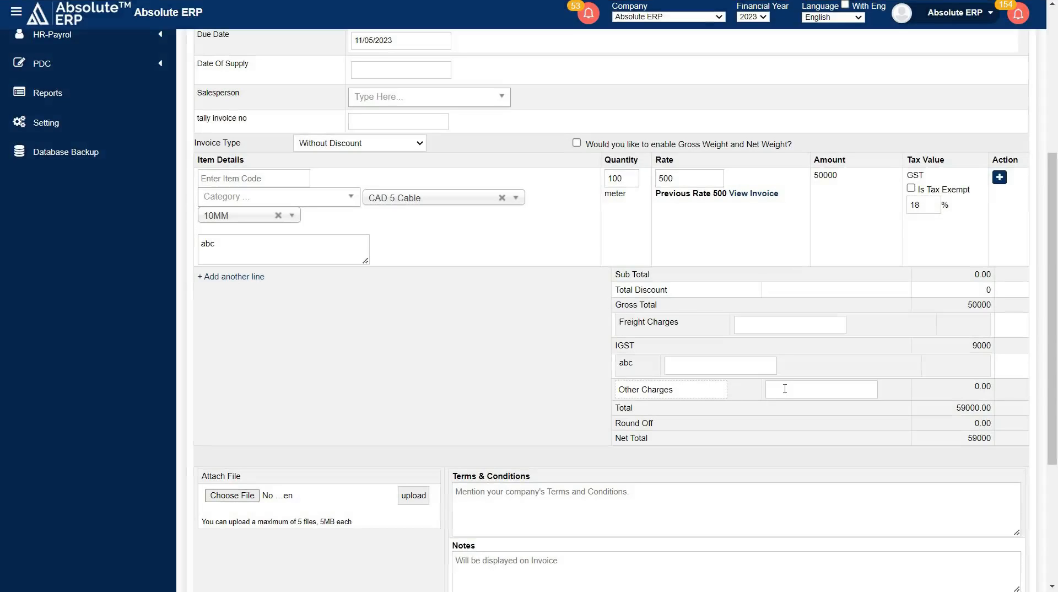
# Leave other charges and notes empty and save invoice INVP-018 for Rs 59,000.
pyautogui.click(821, 389)
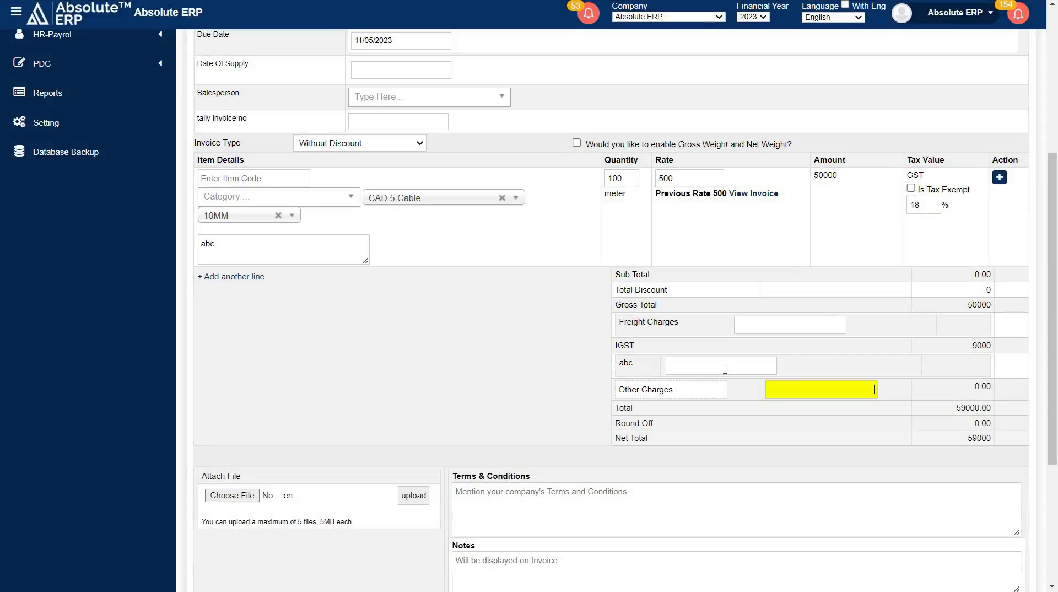
pyautogui.click(789, 323)
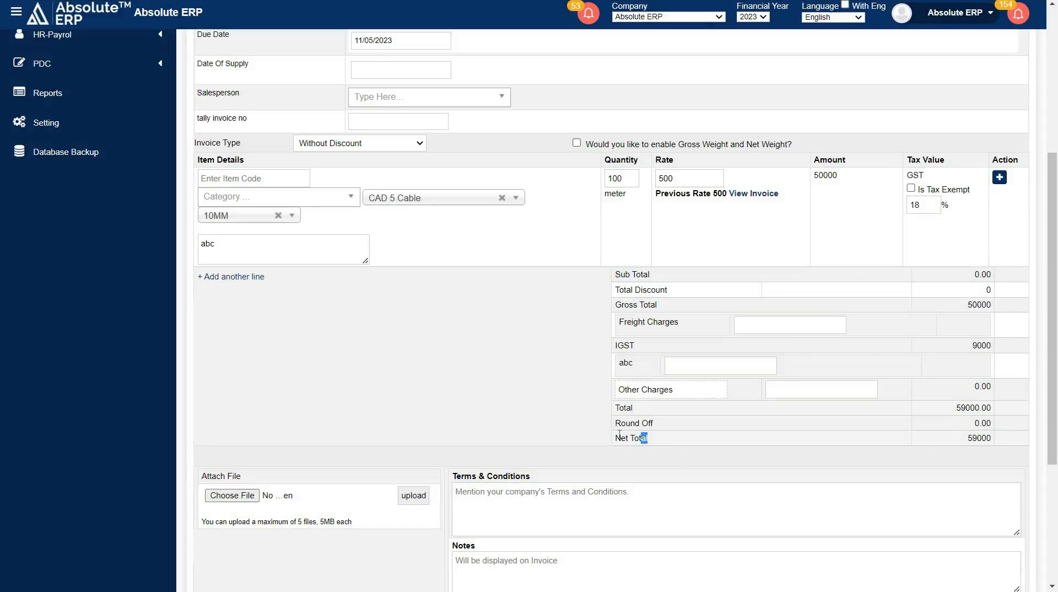
pyautogui.scroll(-3)
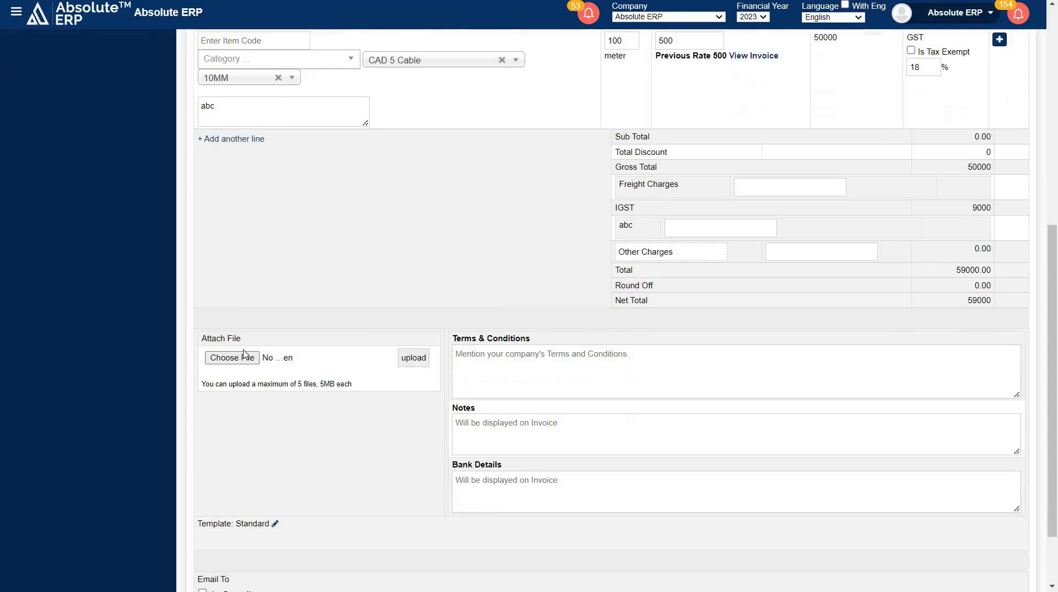
pyautogui.moveTo(246, 358)
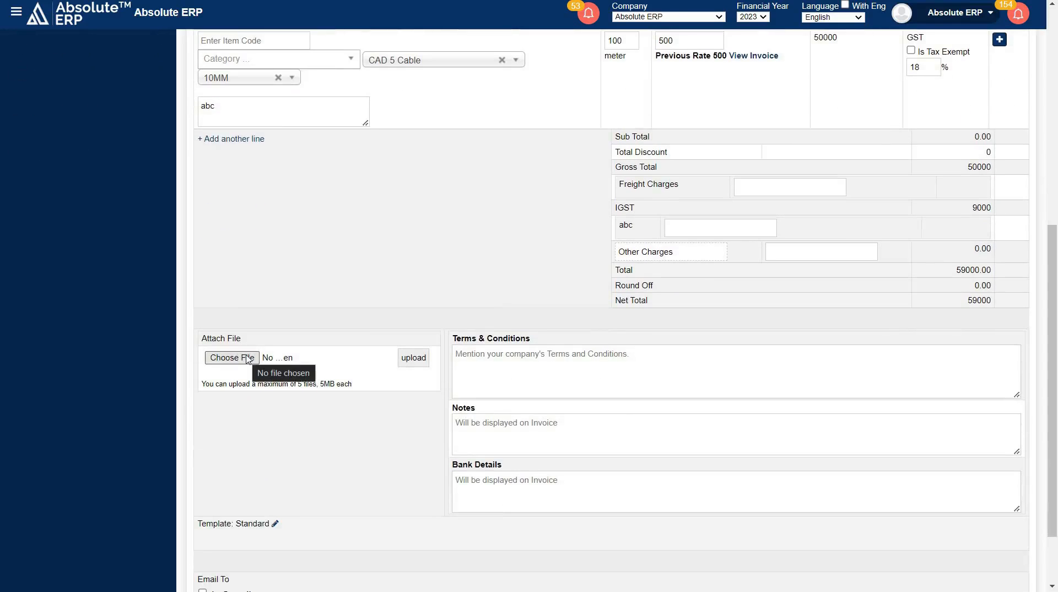
pyautogui.click(518, 432)
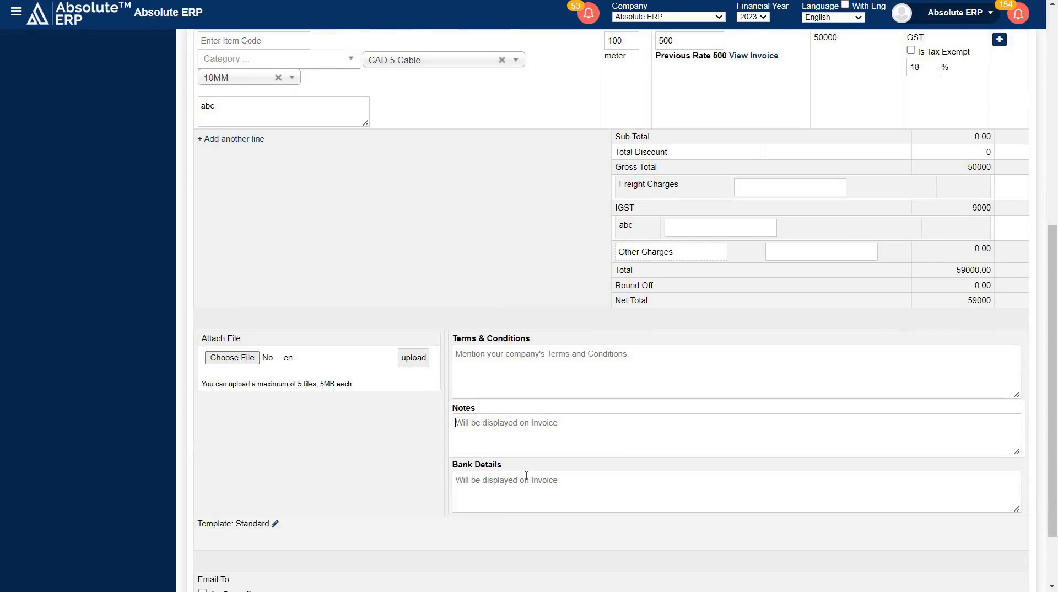
pyautogui.scroll(-3)
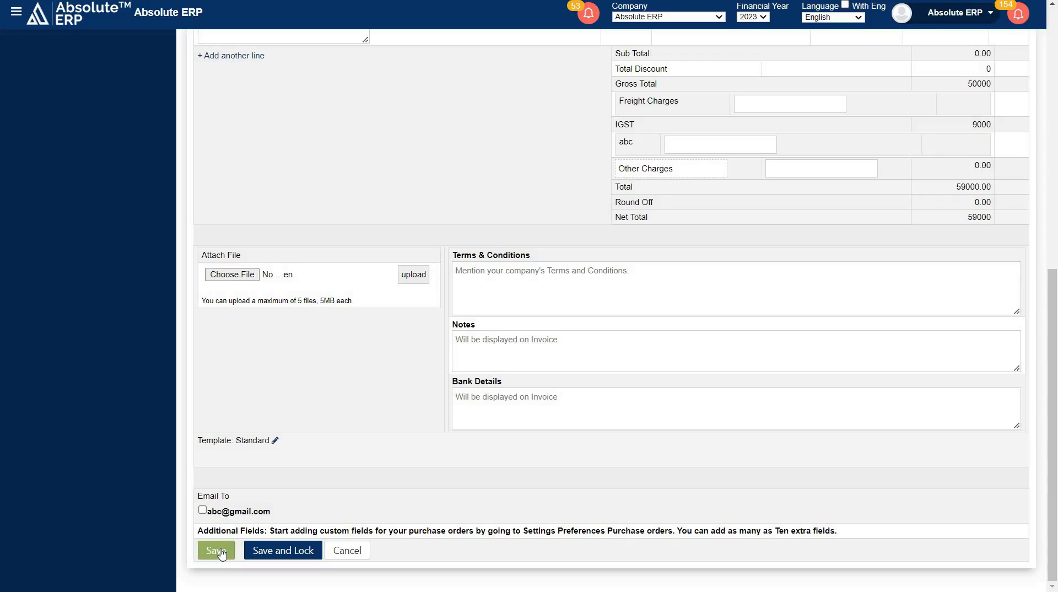
pyautogui.click(216, 550)
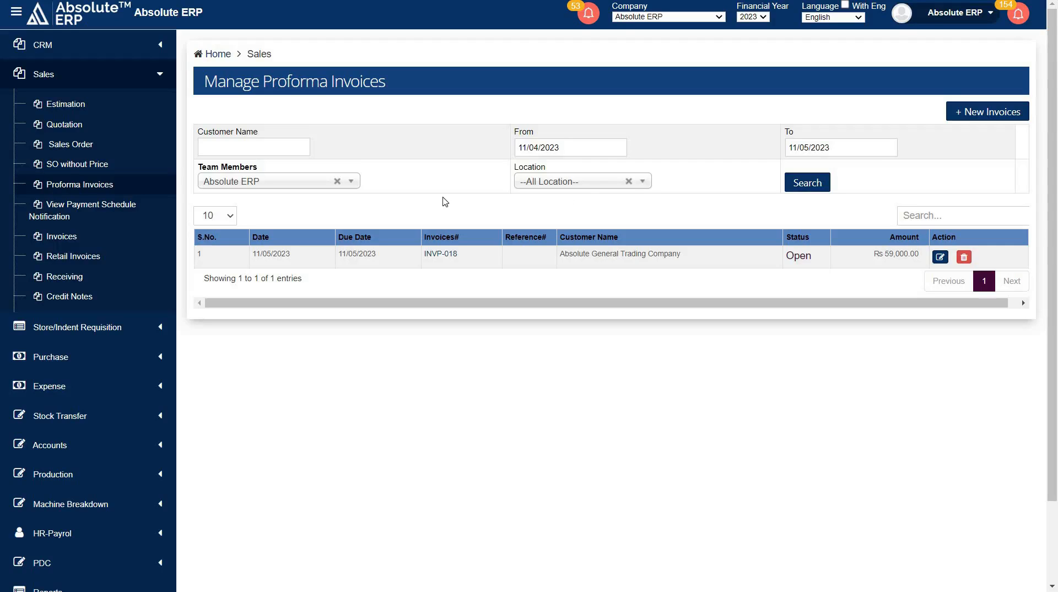
pyautogui.moveTo(443, 258)
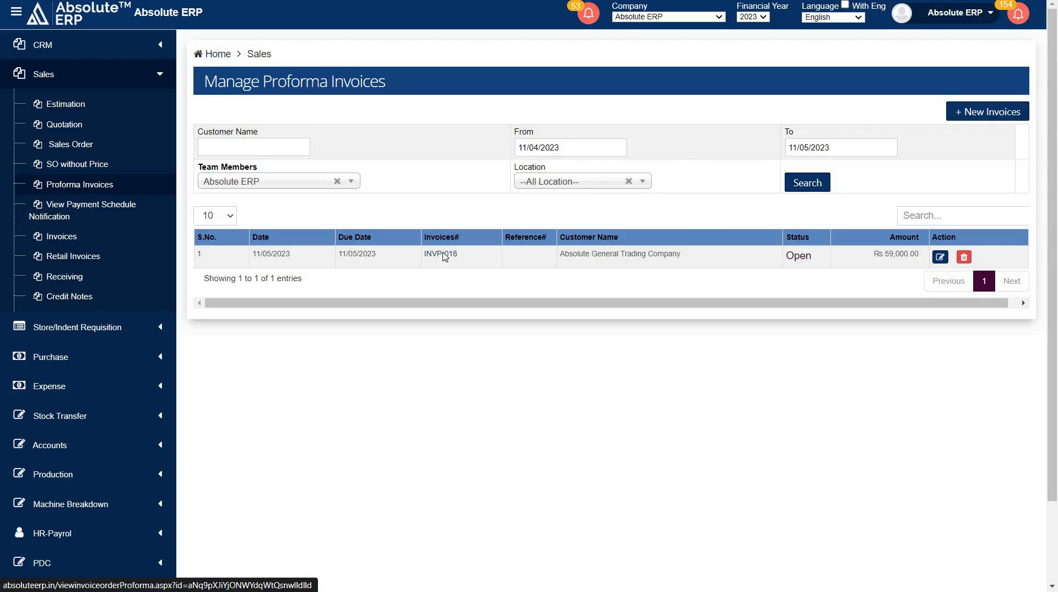
# Open INVP-018 from the list to view CAD 5 Cable, IGST and the Rs 59,000 total.
pyautogui.click(441, 253)
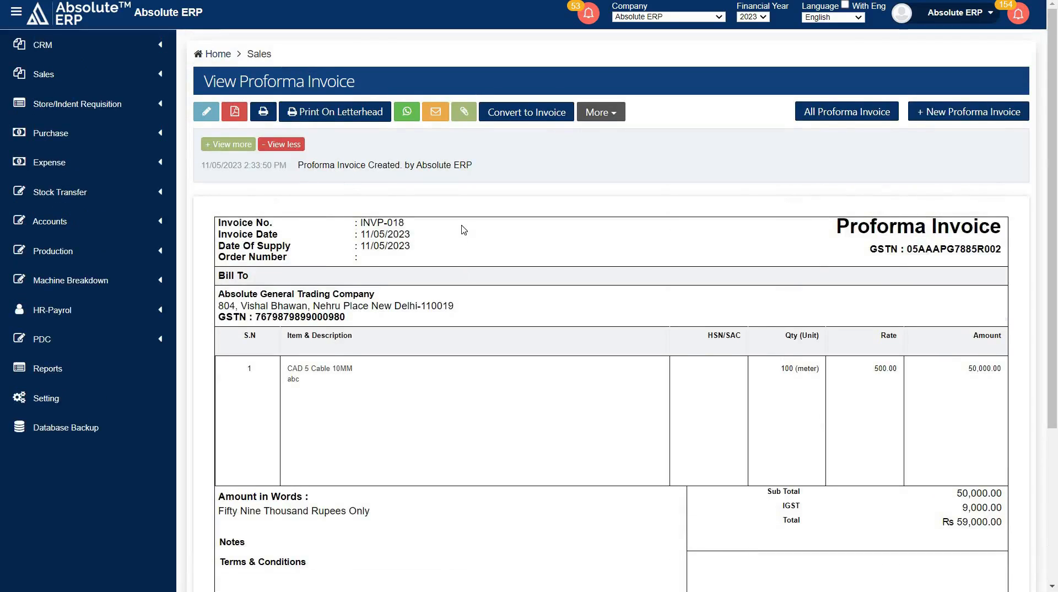
pyautogui.moveTo(197, 125)
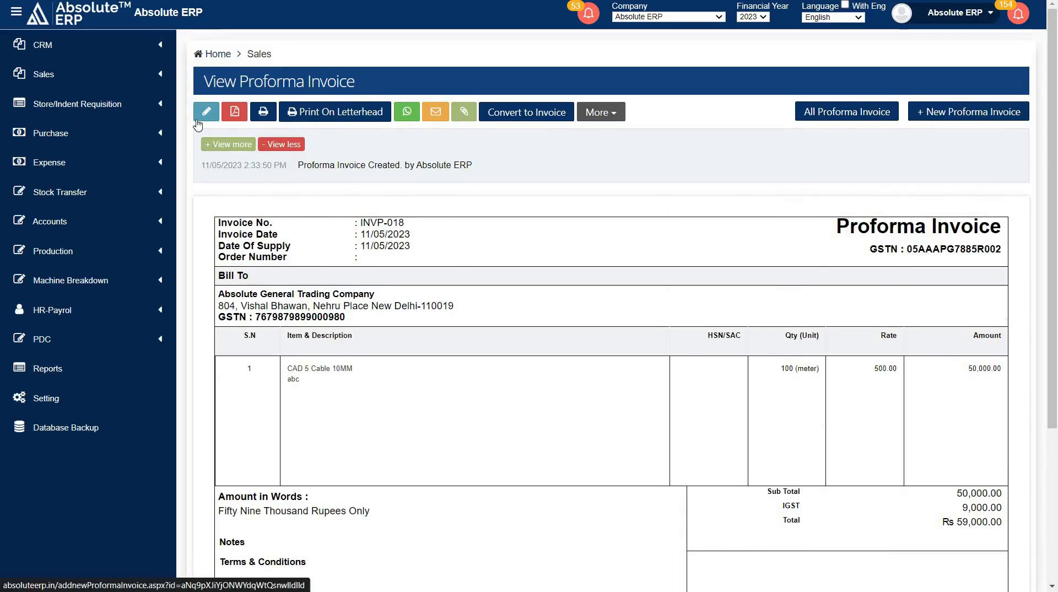
pyautogui.moveTo(236, 116)
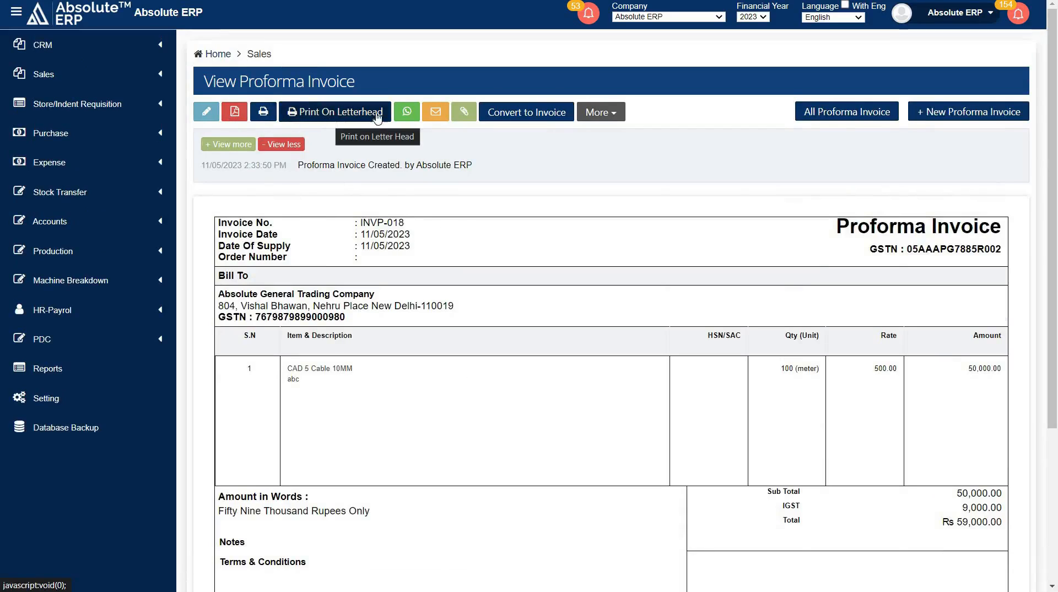
pyautogui.moveTo(406, 114)
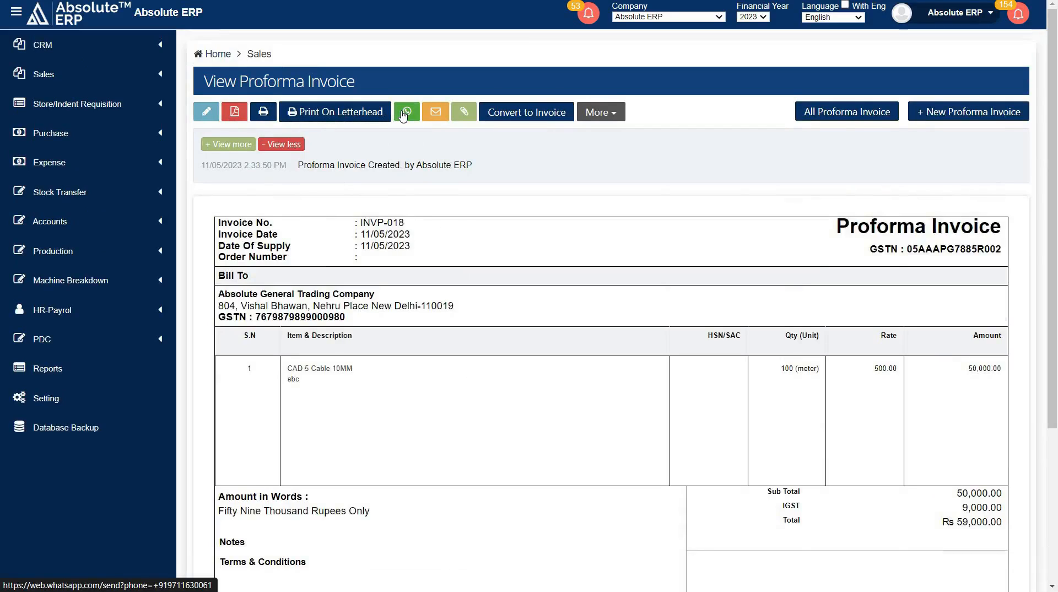
pyautogui.moveTo(534, 121)
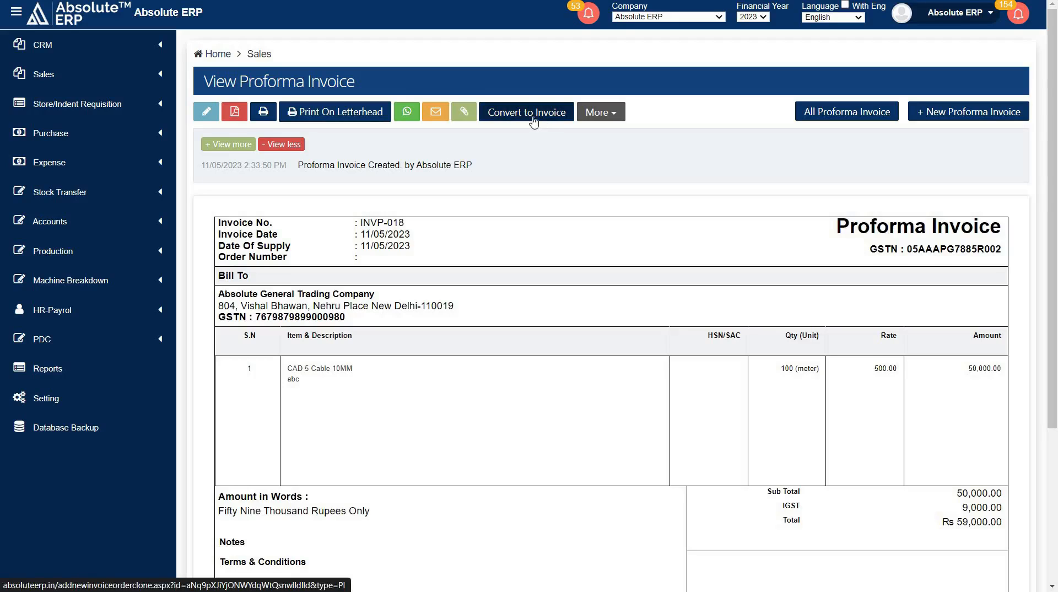
pyautogui.click(527, 112)
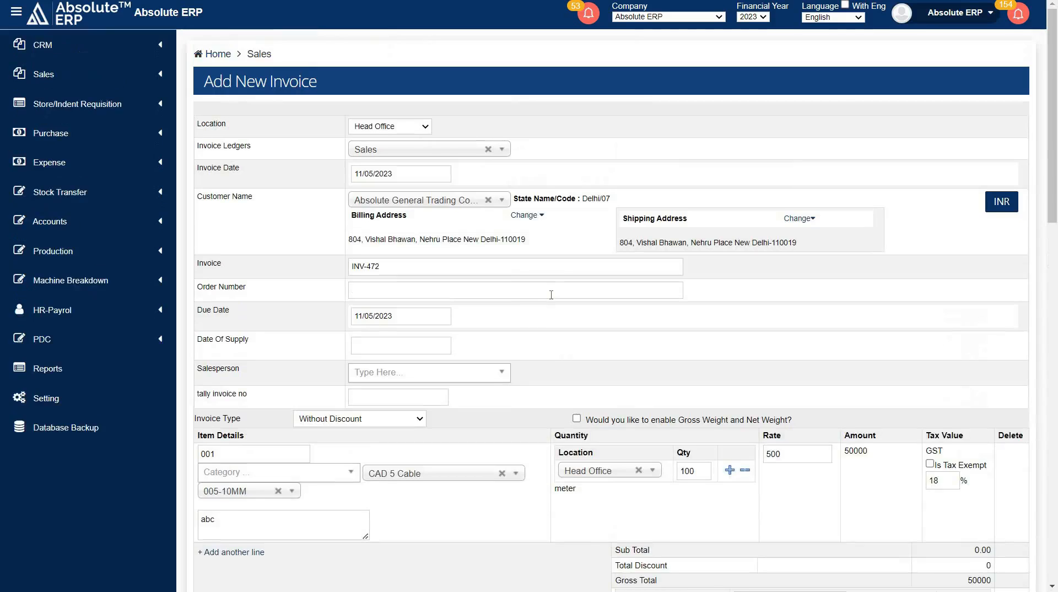
pyautogui.scroll(-3)
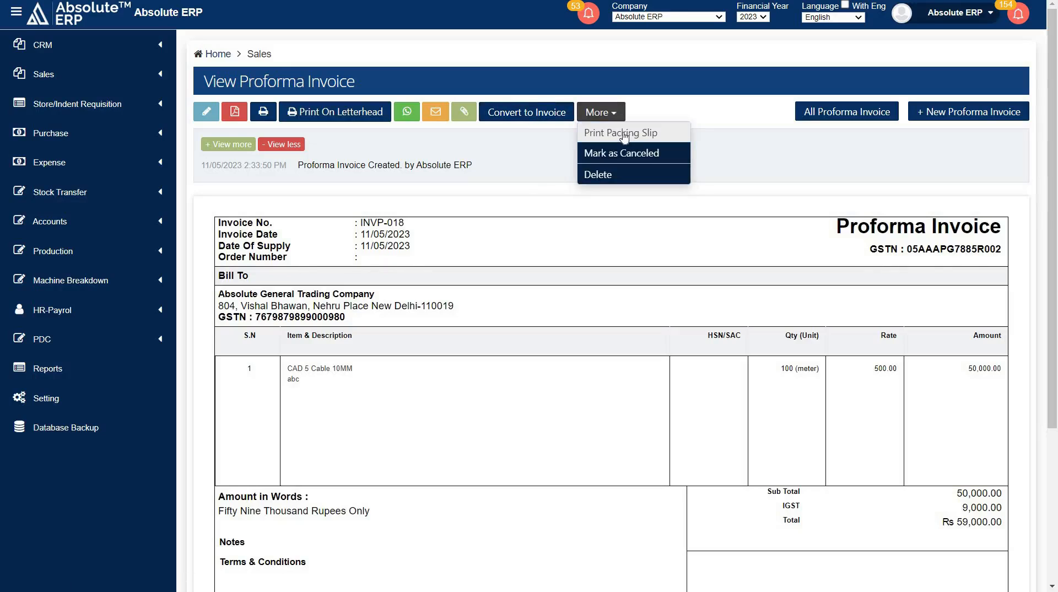
pyautogui.moveTo(622, 135)
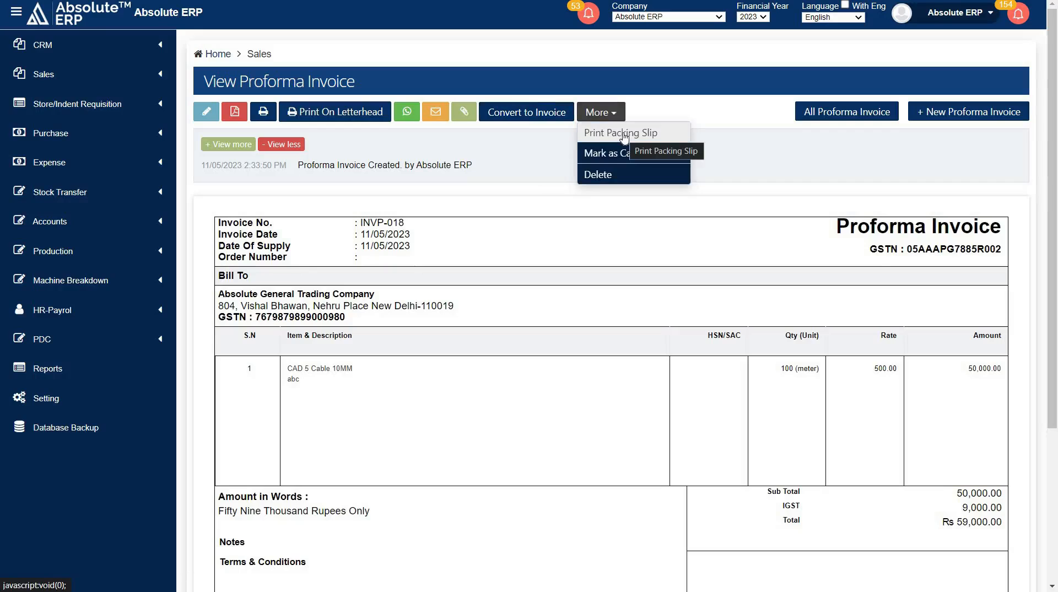
pyautogui.click(621, 133)
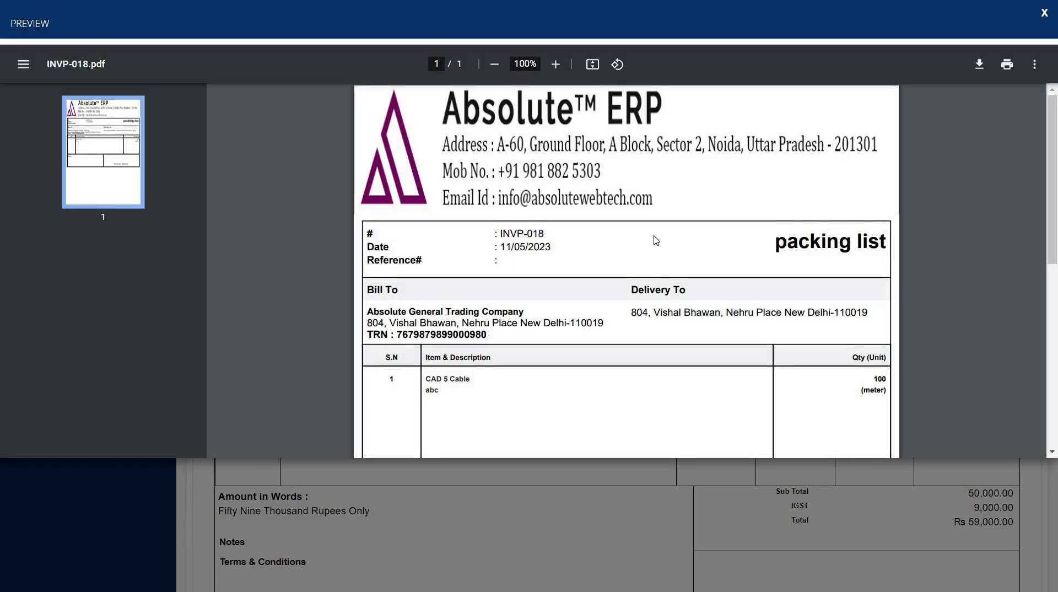
pyautogui.scroll(-3)
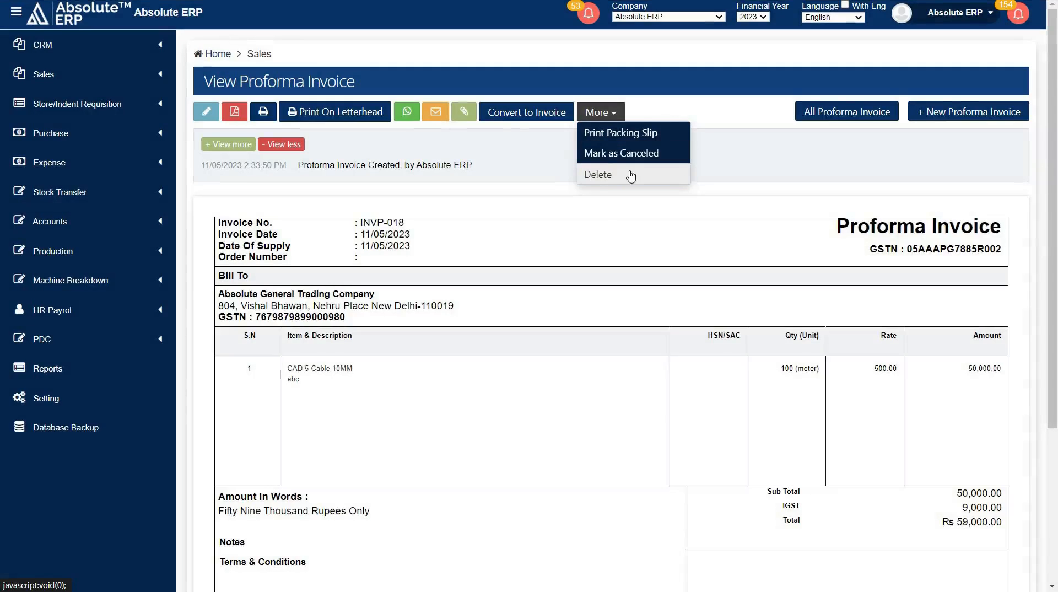
pyautogui.moveTo(750, 170)
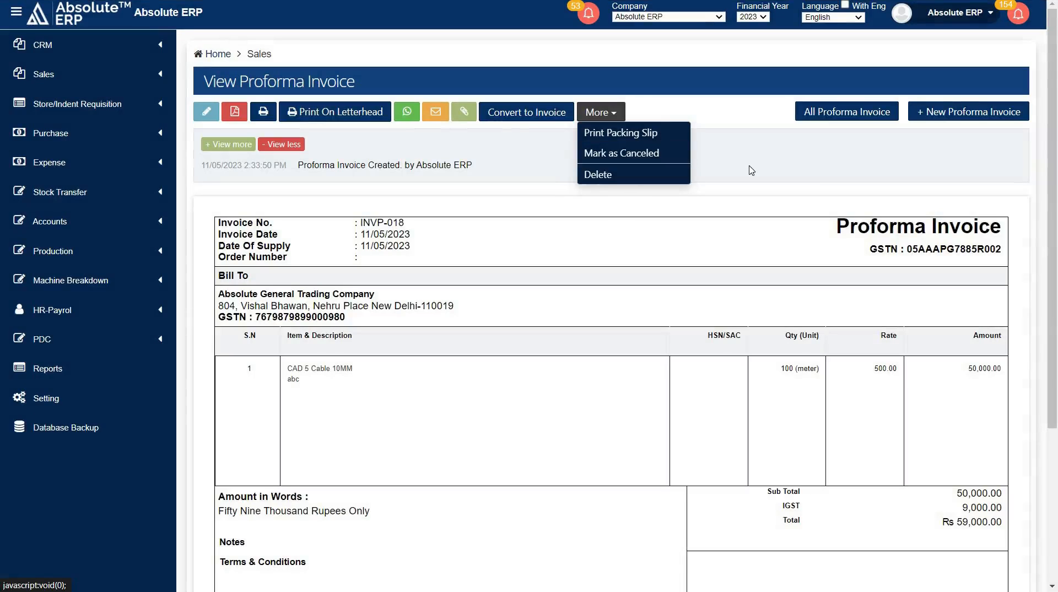